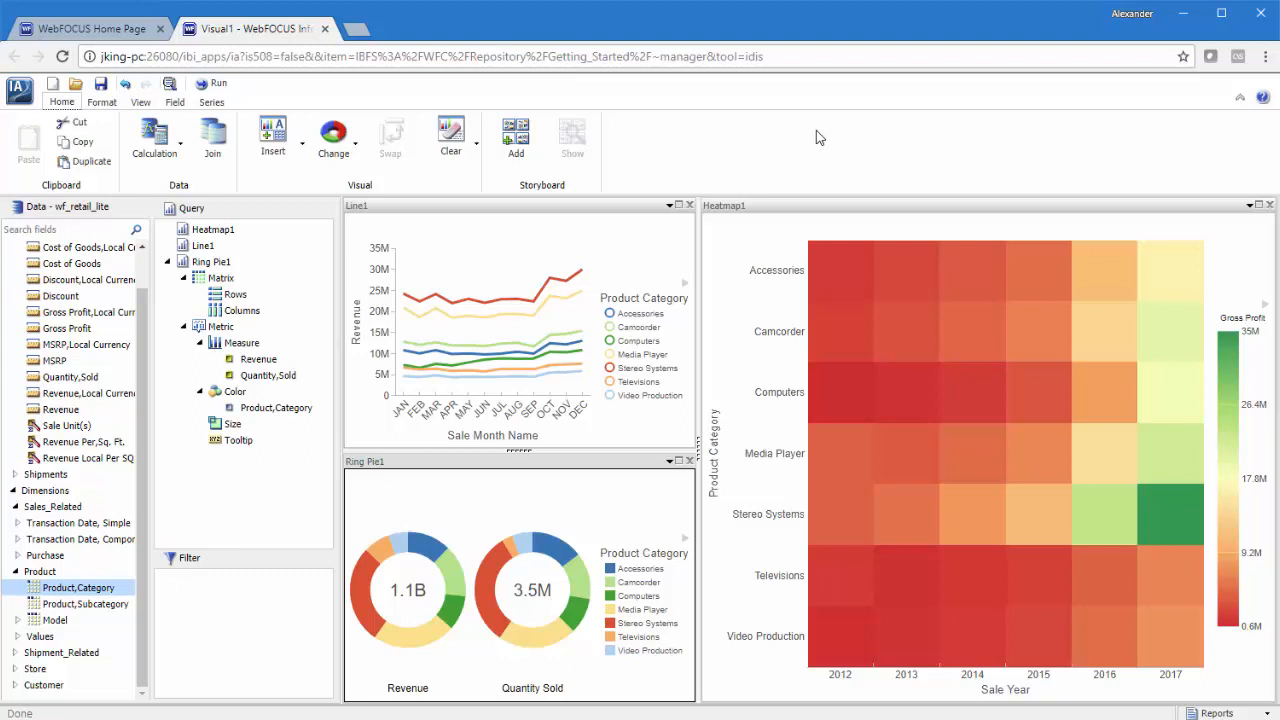
pyautogui.moveTo(828, 144)
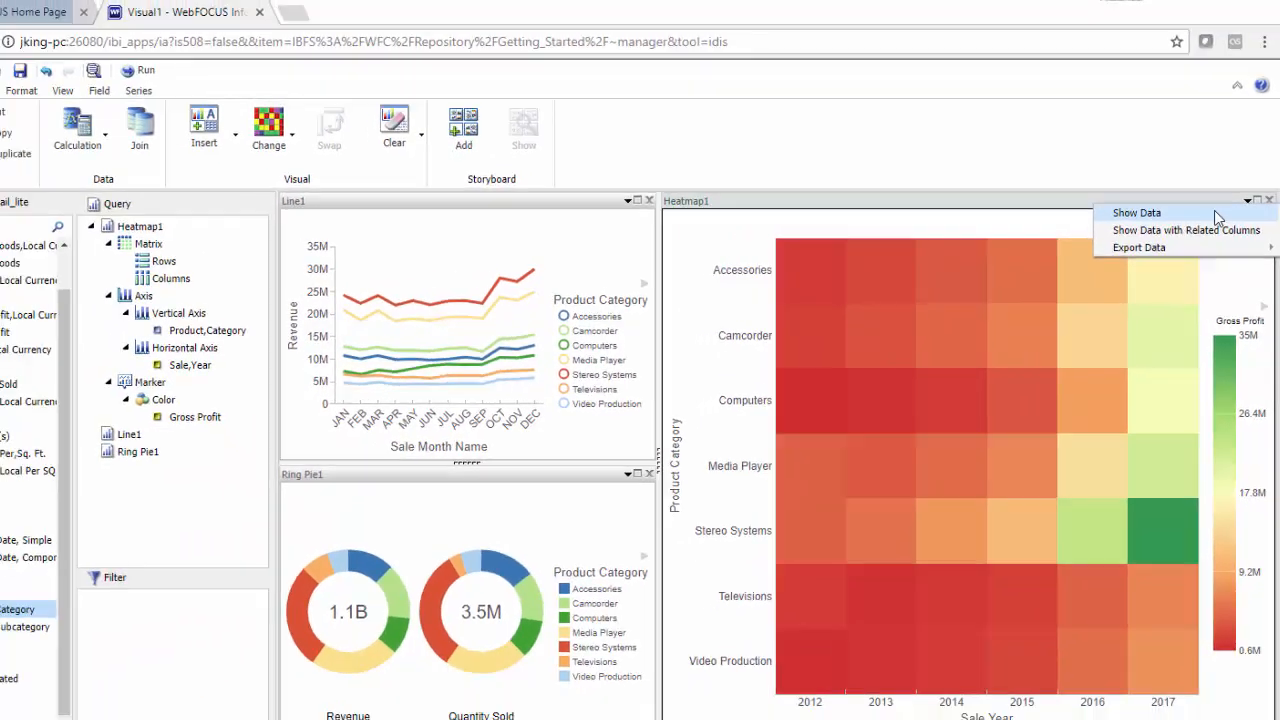
# Step: Show the heatmap's gross profit by product category and sale year as a report
pyautogui.click(1136, 212)
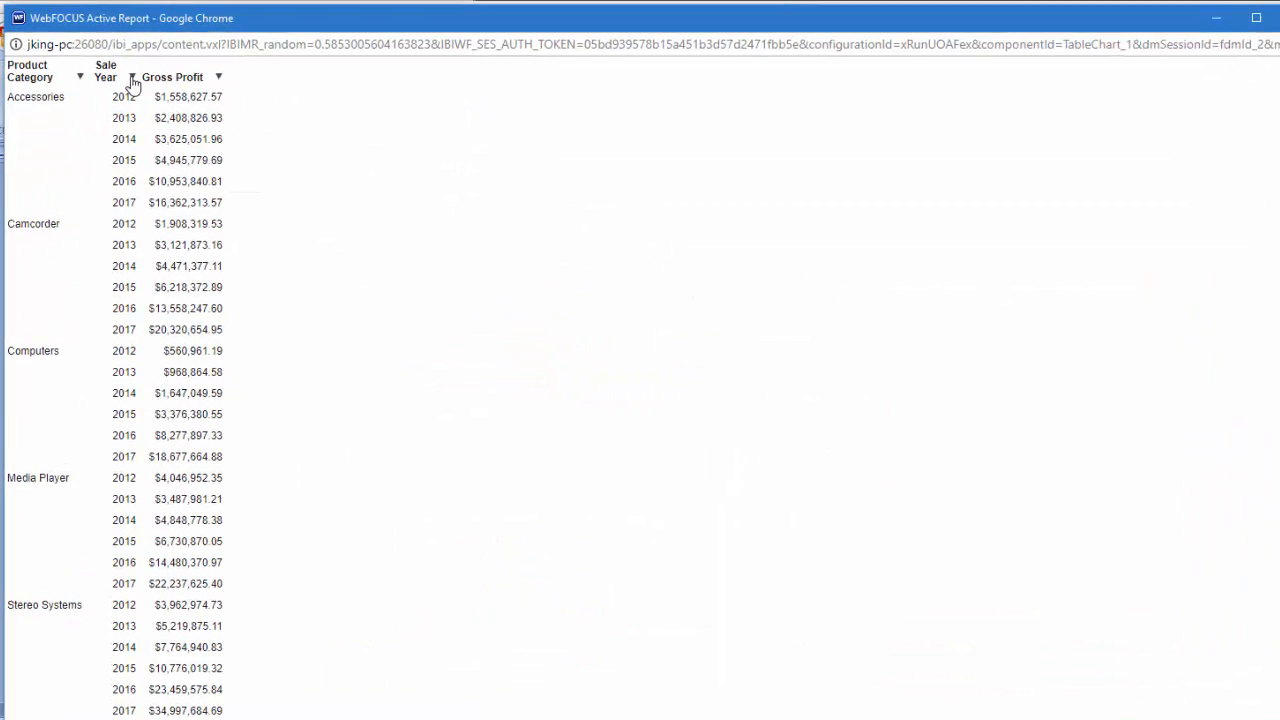
# Step: Close the gross profit report window and return to the dashboard
pyautogui.click(218, 76)
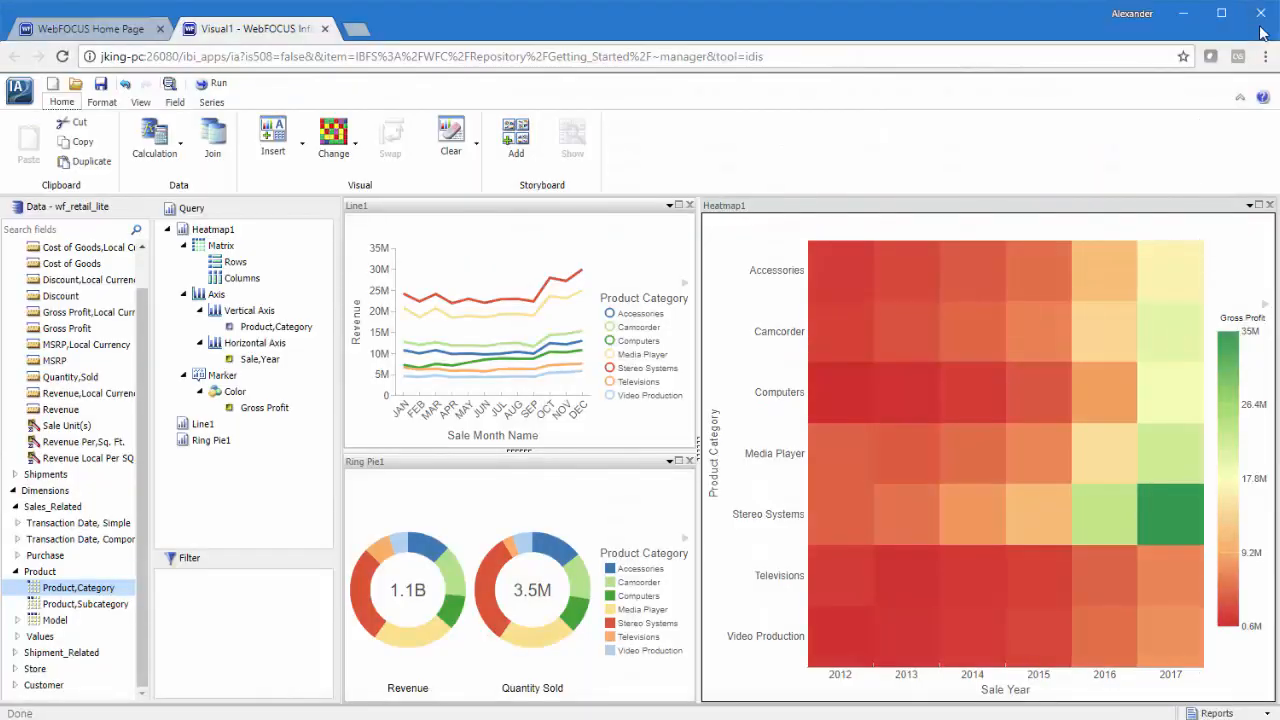
pyautogui.click(1258, 204)
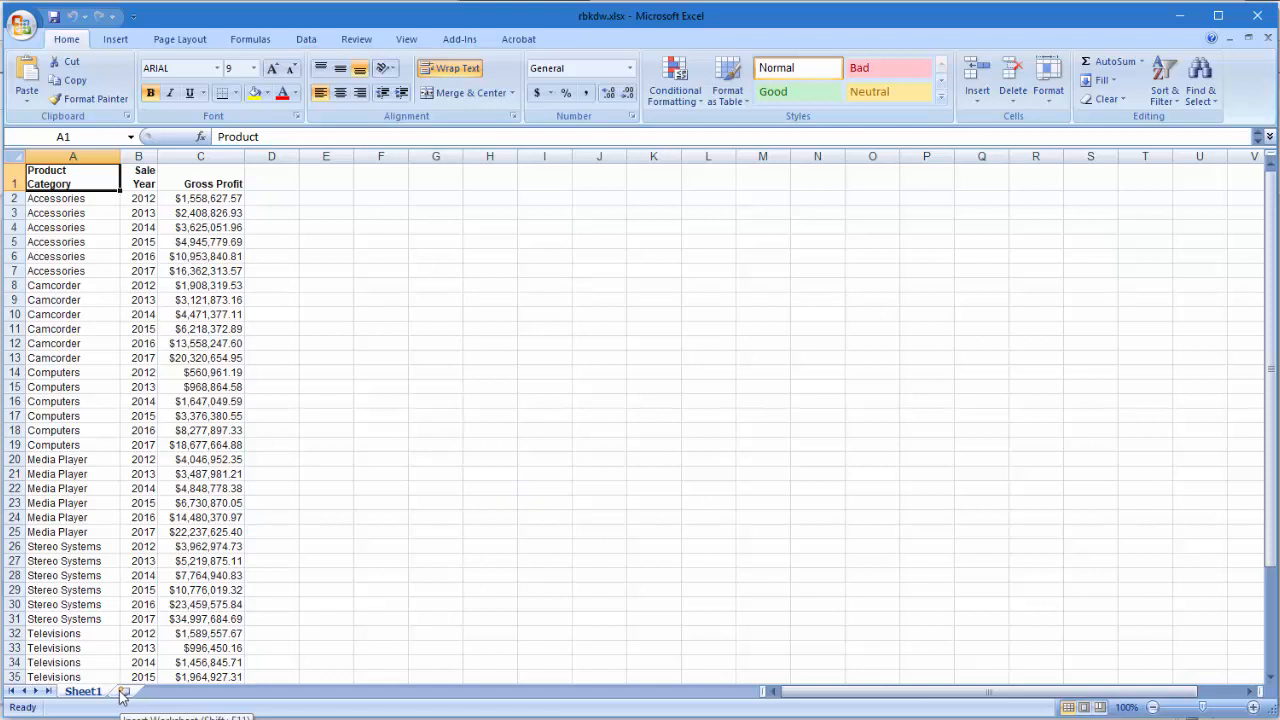
pyautogui.moveTo(450, 476)
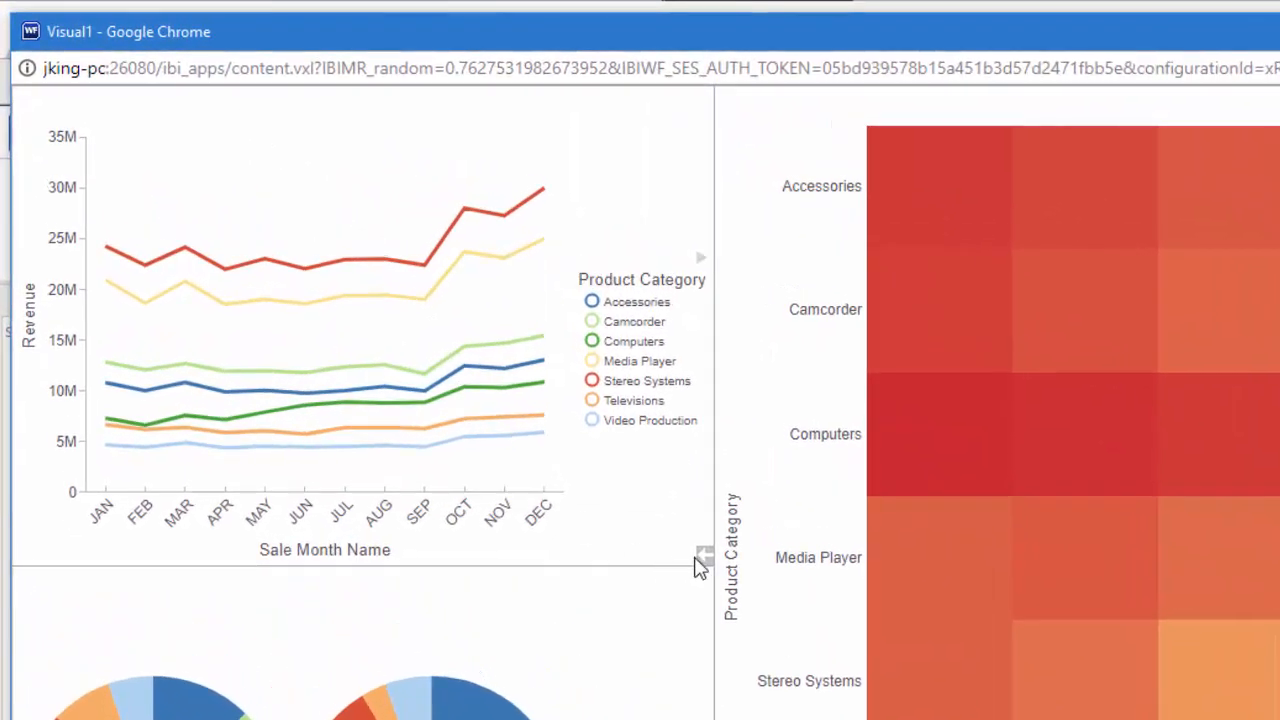
# Step: Toggle the revenue line chart panel to its data grid view
pyautogui.click(648, 548)
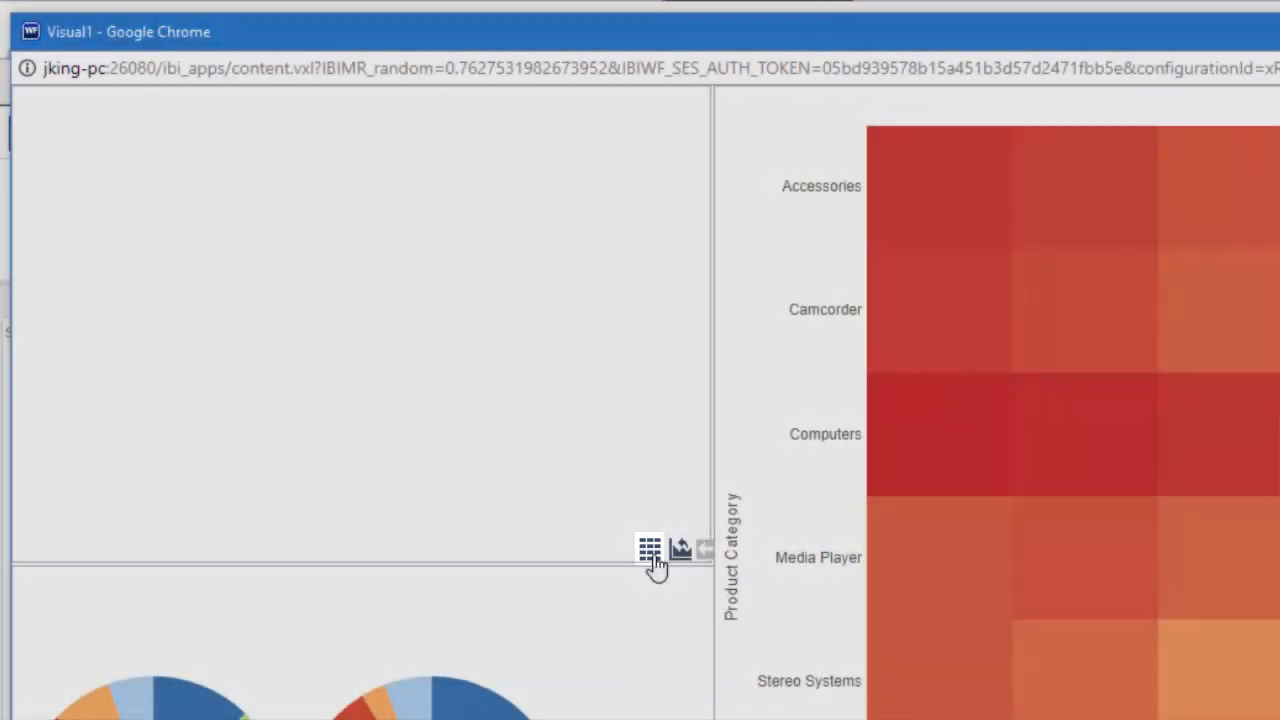
pyautogui.click(648, 548)
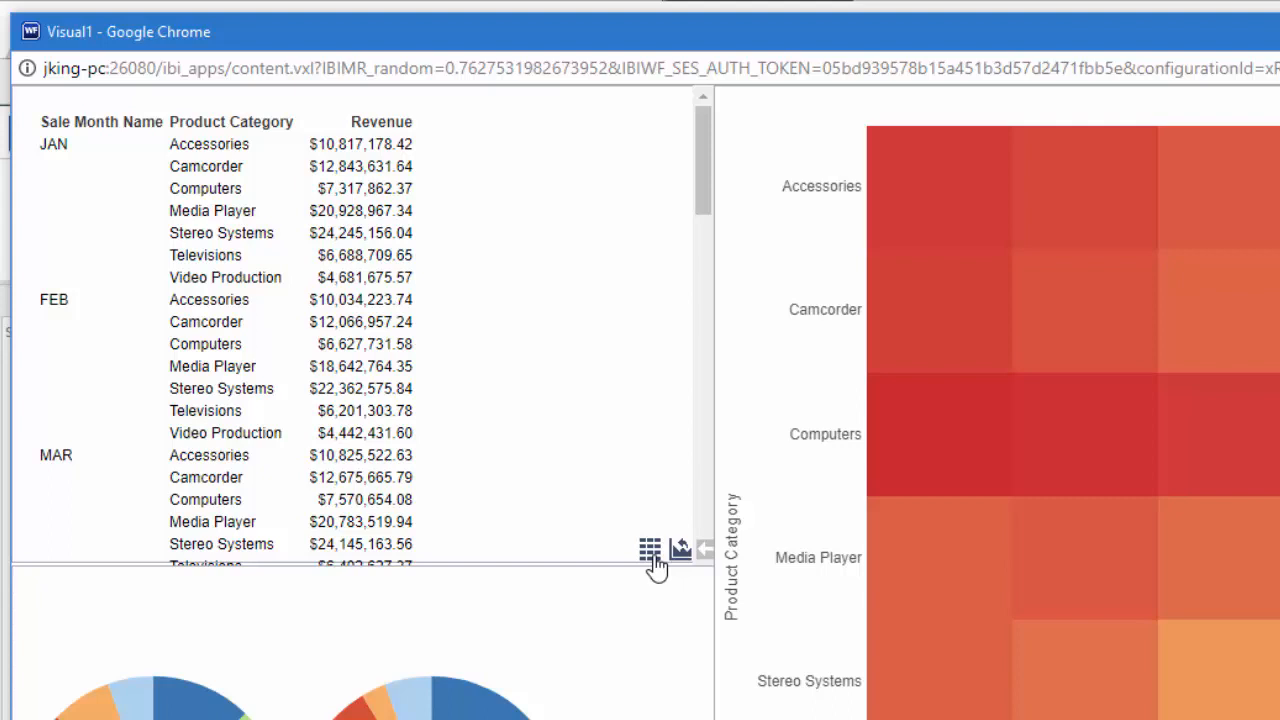
pyautogui.moveTo(716, 248)
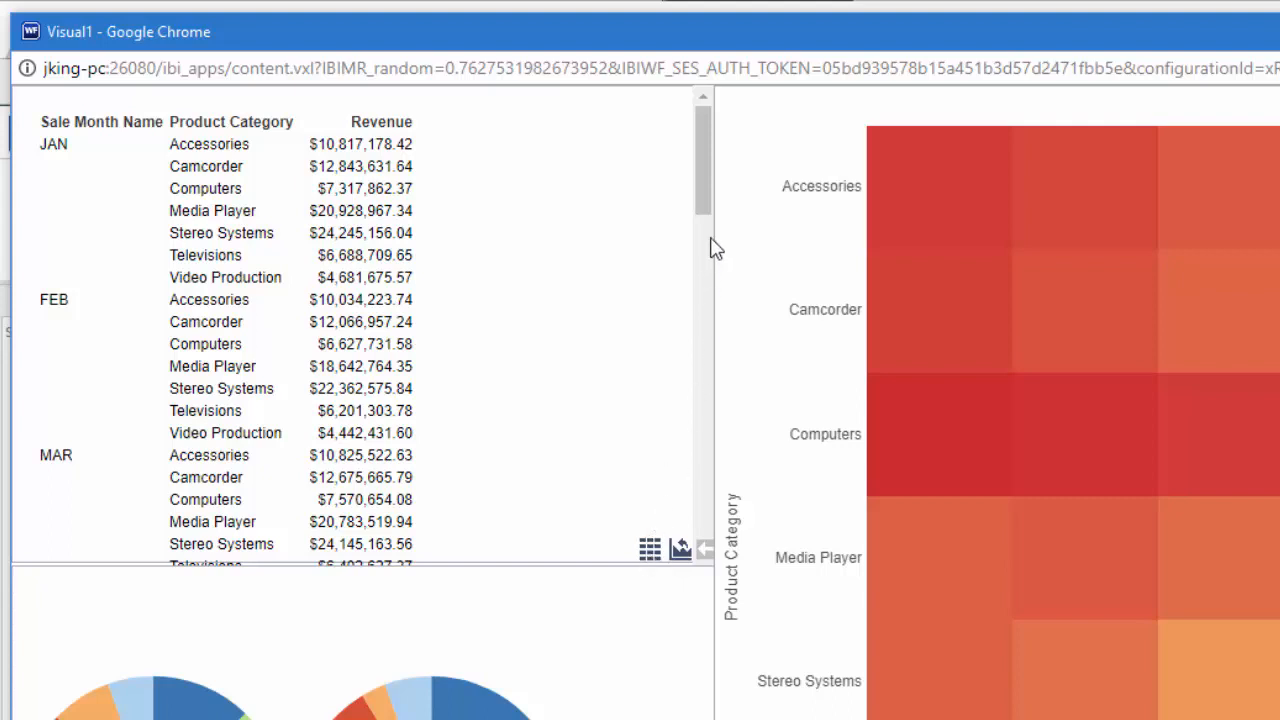
# Step: Scroll the revenue-by-month grid down past March to the April–June rows
pyautogui.scroll(-3)
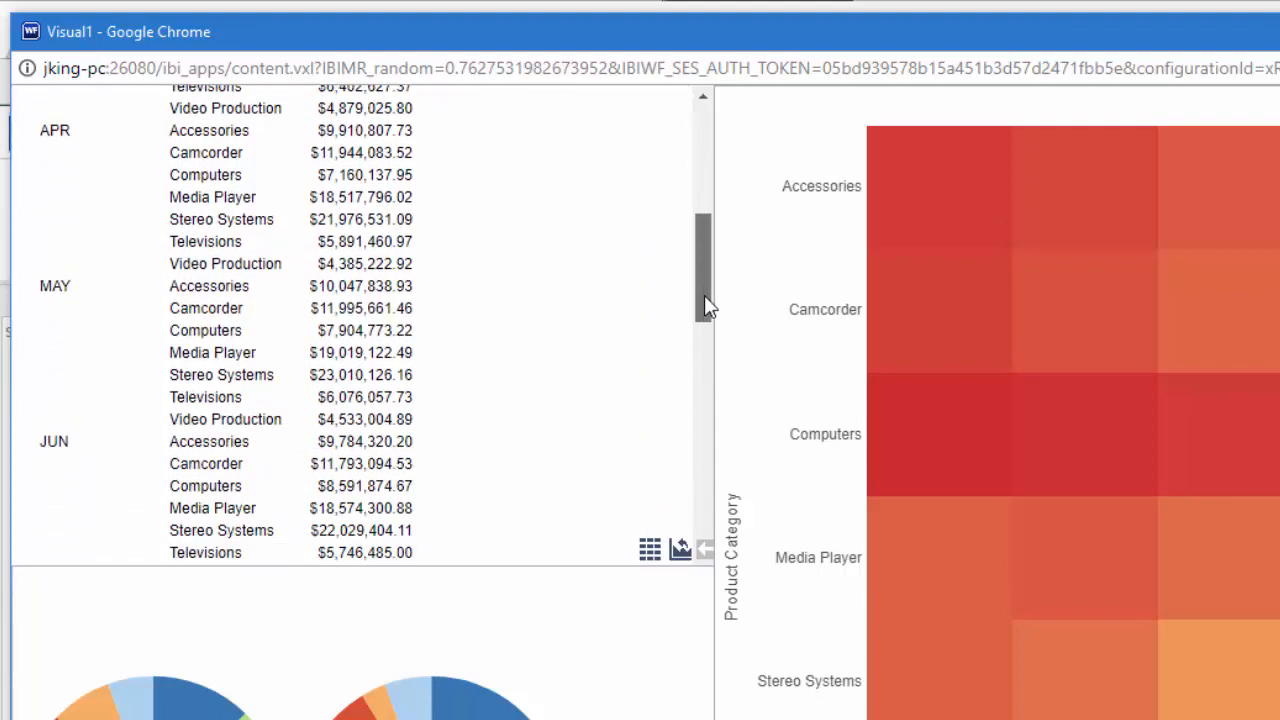